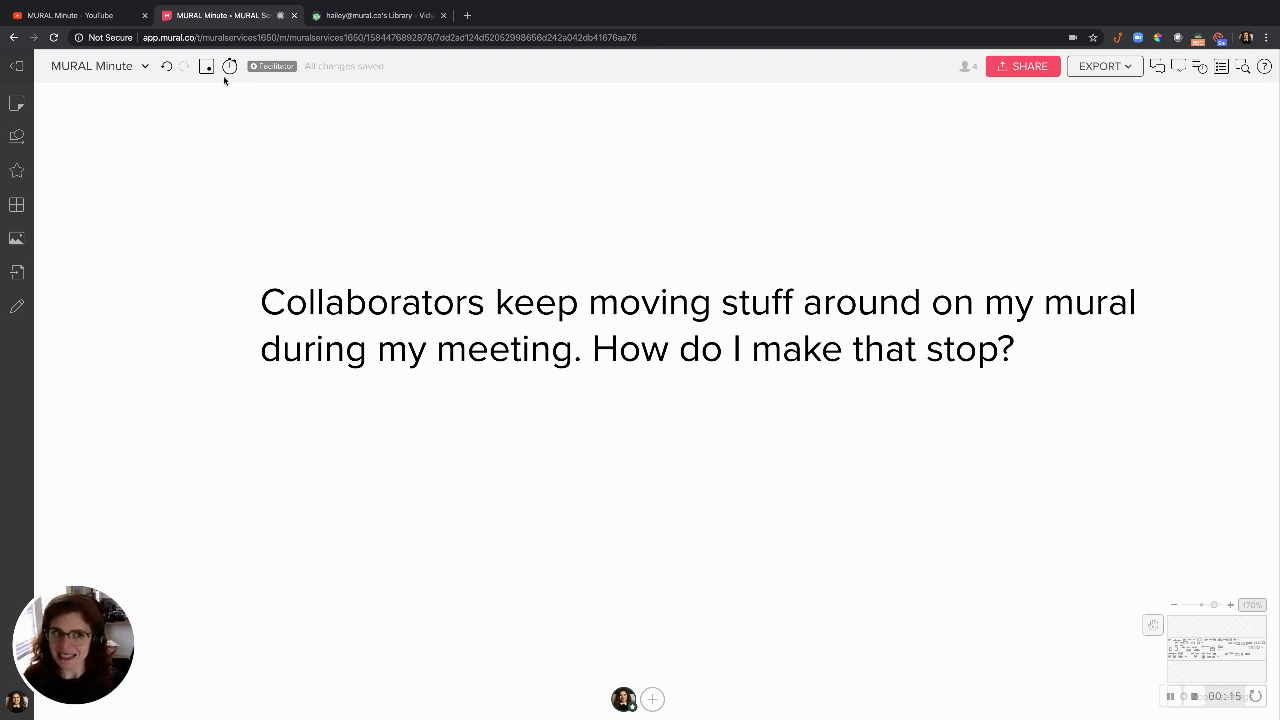
Step: Start a one-minute countdown timer on the board from the top-bar timer
left_click(228, 66)
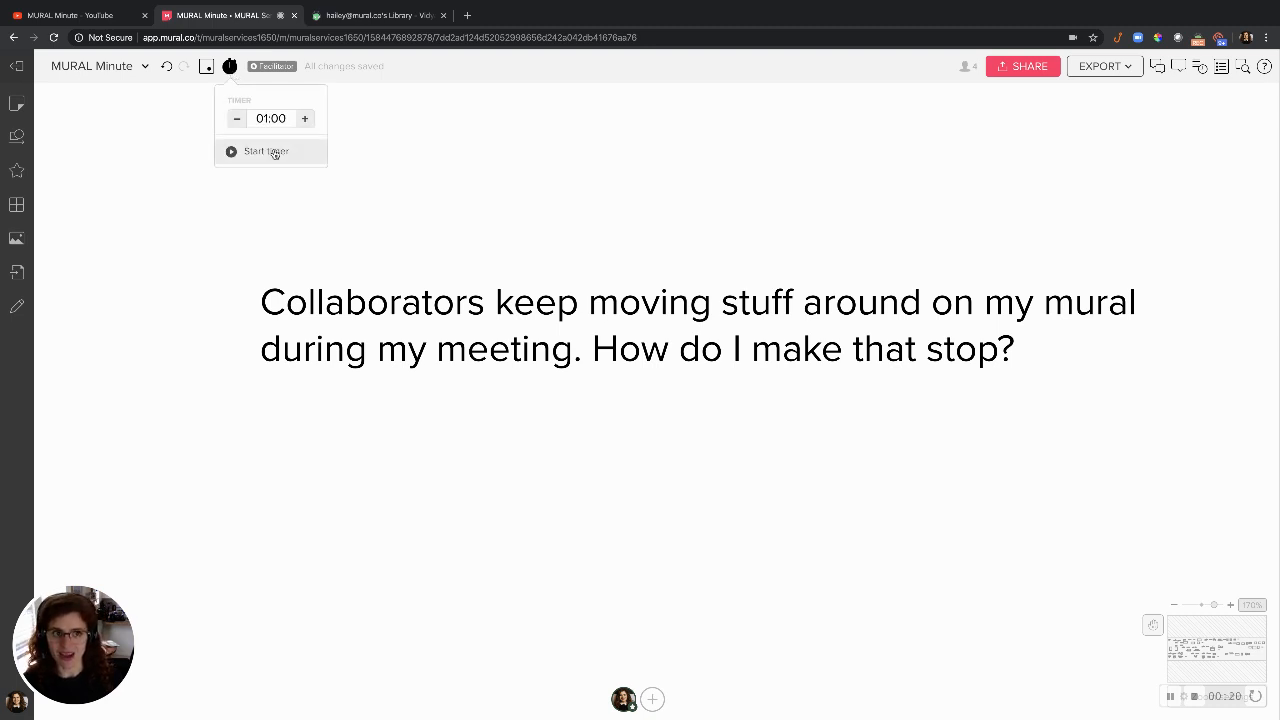
left_click(266, 152)
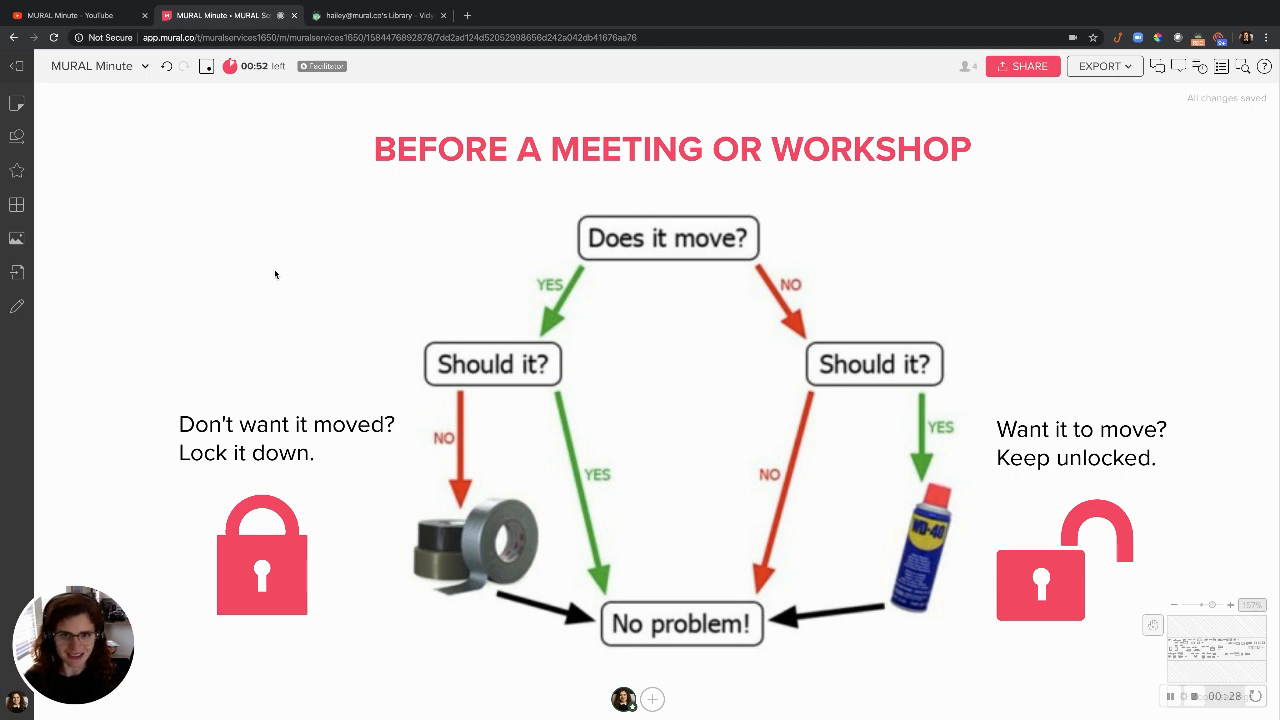
mouse_move(210, 358)
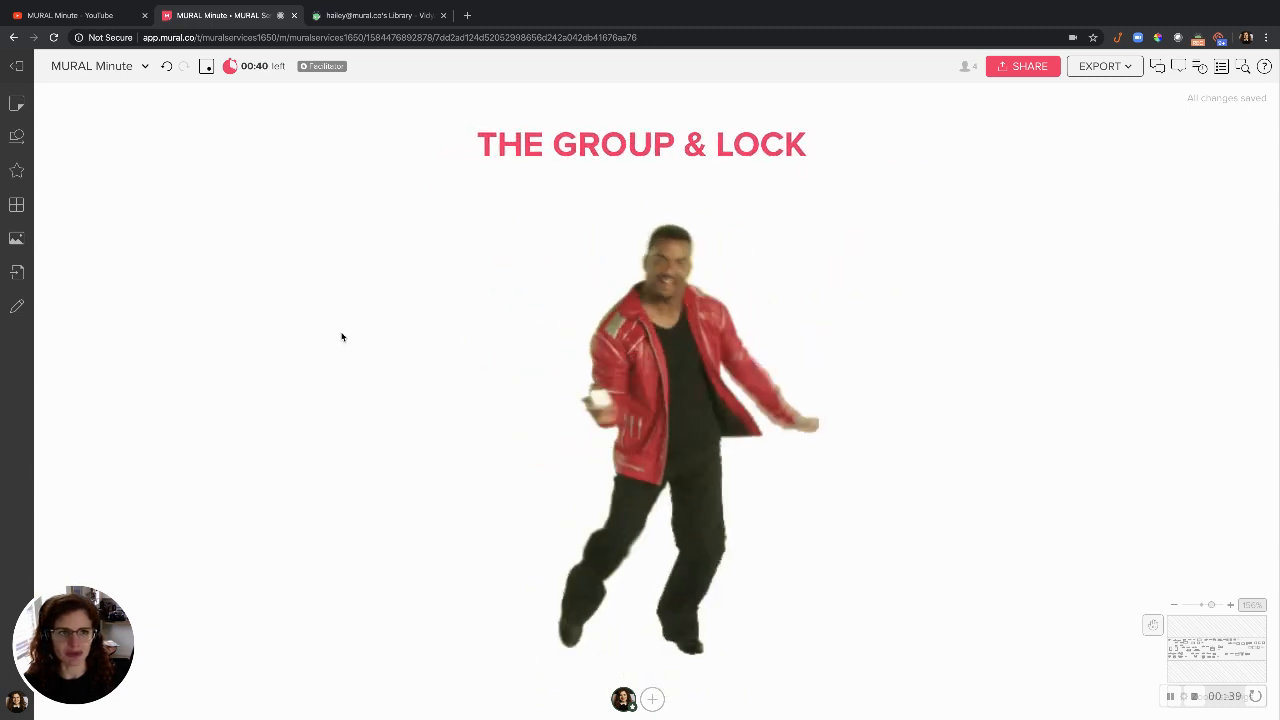
mouse_move(1144, 342)
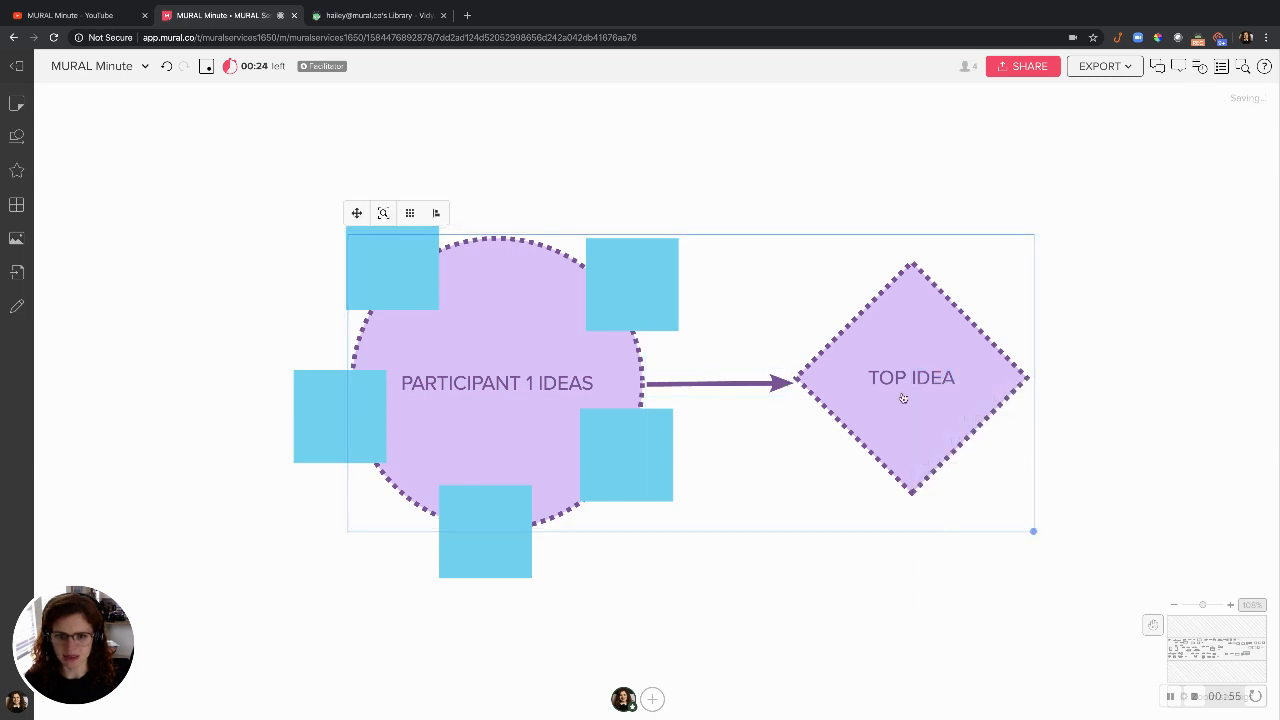
mouse_move(860, 380)
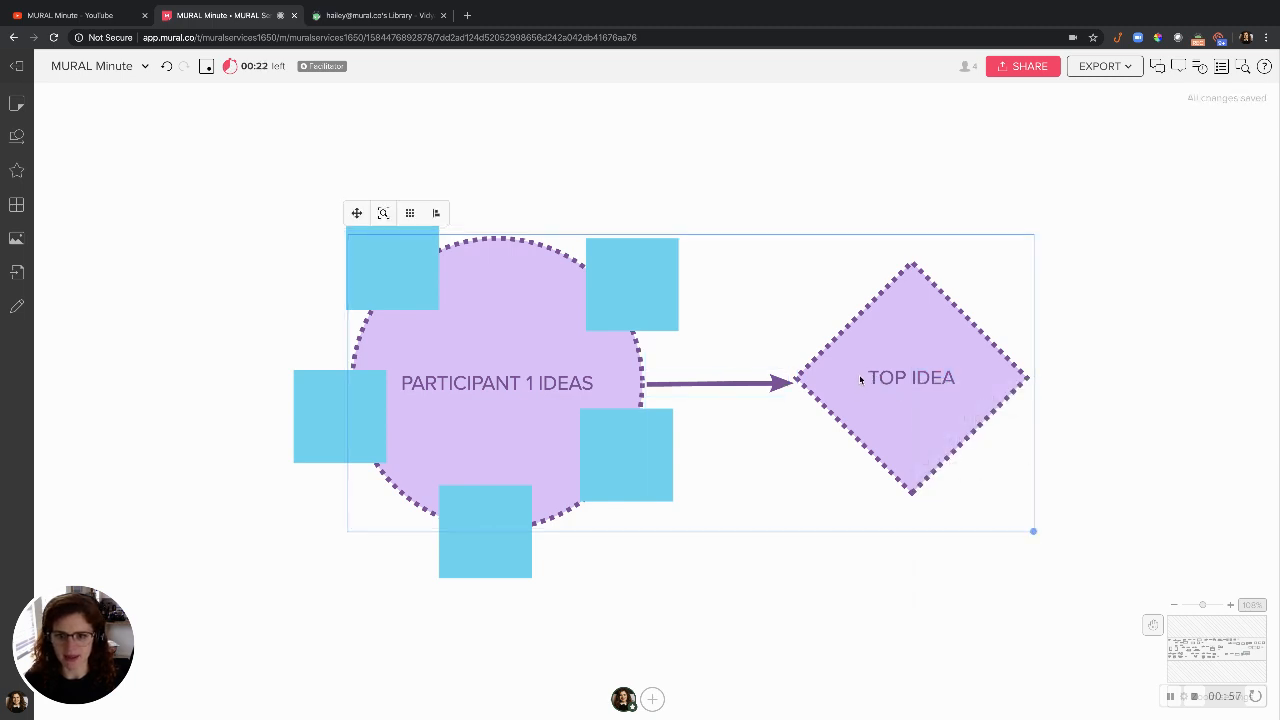
Step: Bring up the context menu on the diamond of the grouped shapes
right_click(912, 376)
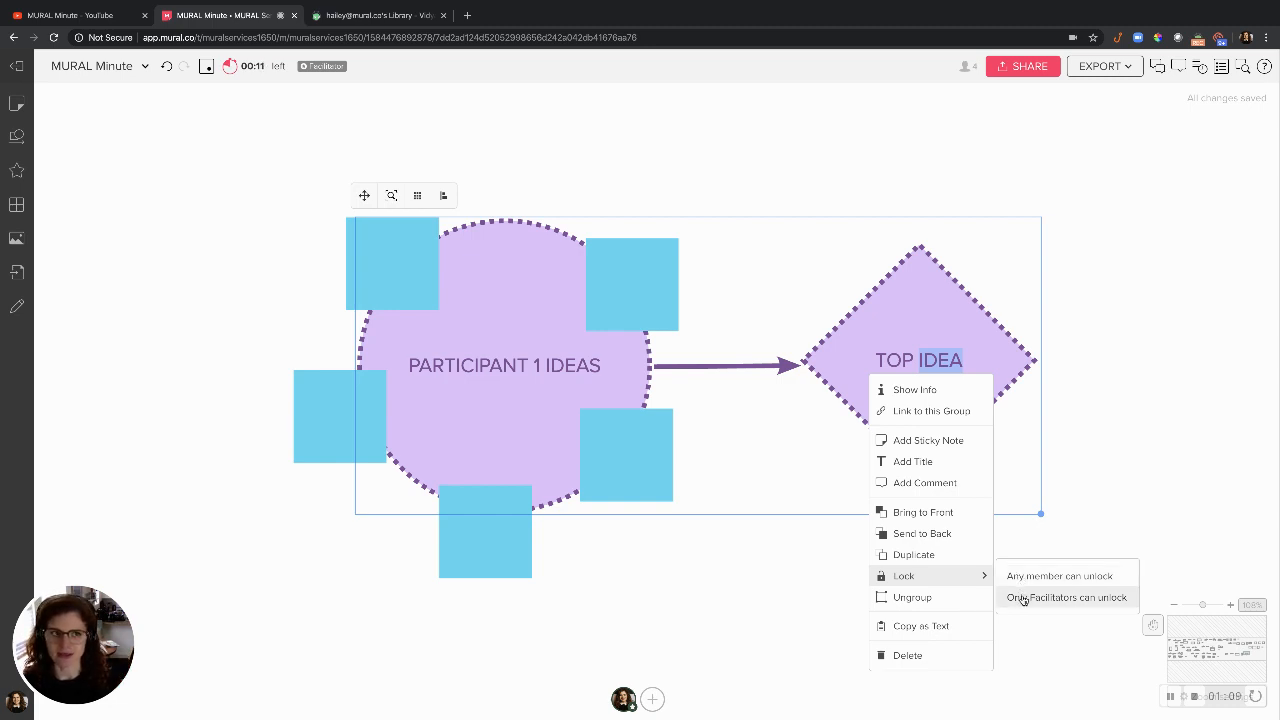
Step: Lock the shape group with 'Only Facilitators can unlock'
left_click(1064, 596)
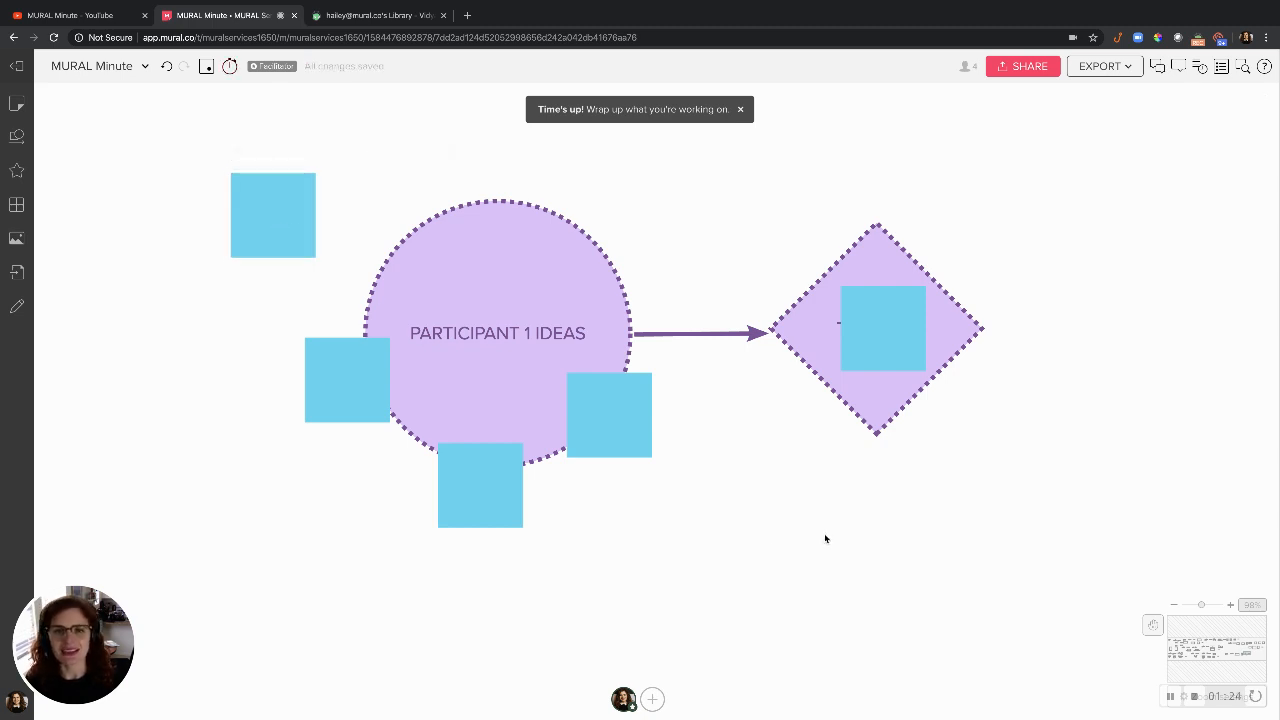
Step: Dismiss the 'Time's up!' notice after moving sticky notes around the locked shapes
left_click(740, 108)
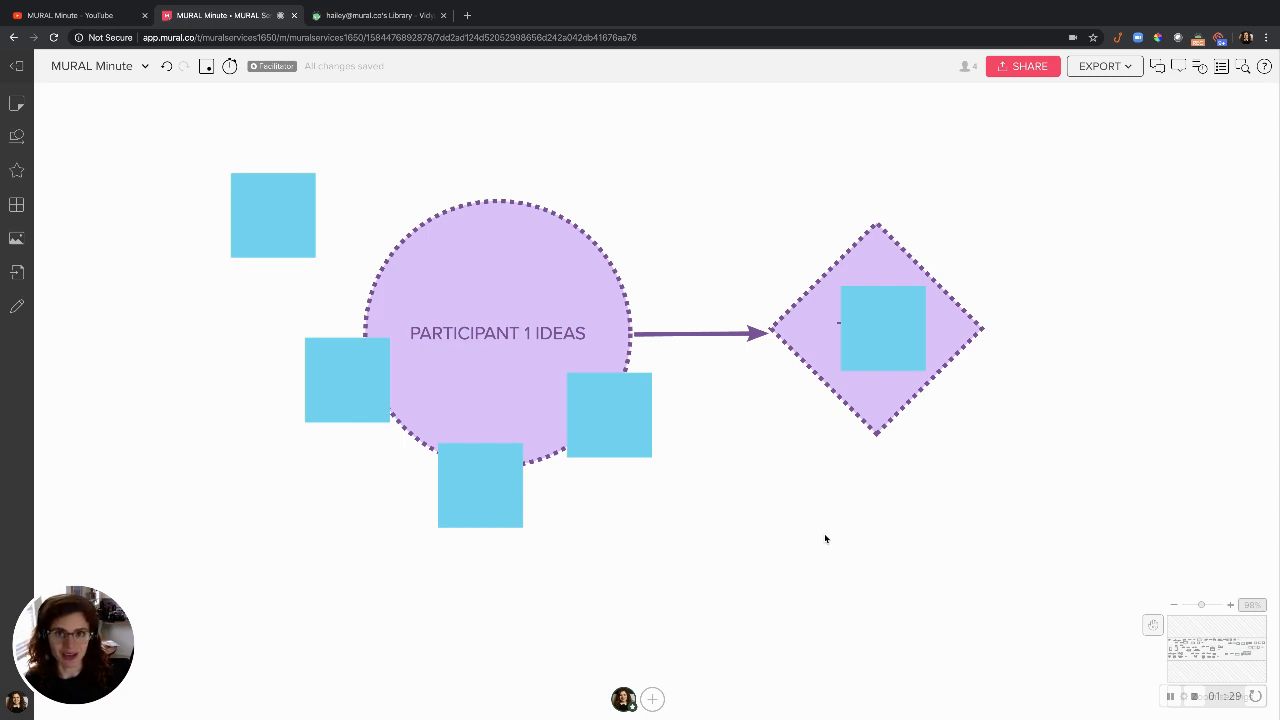
mouse_move(1114, 190)
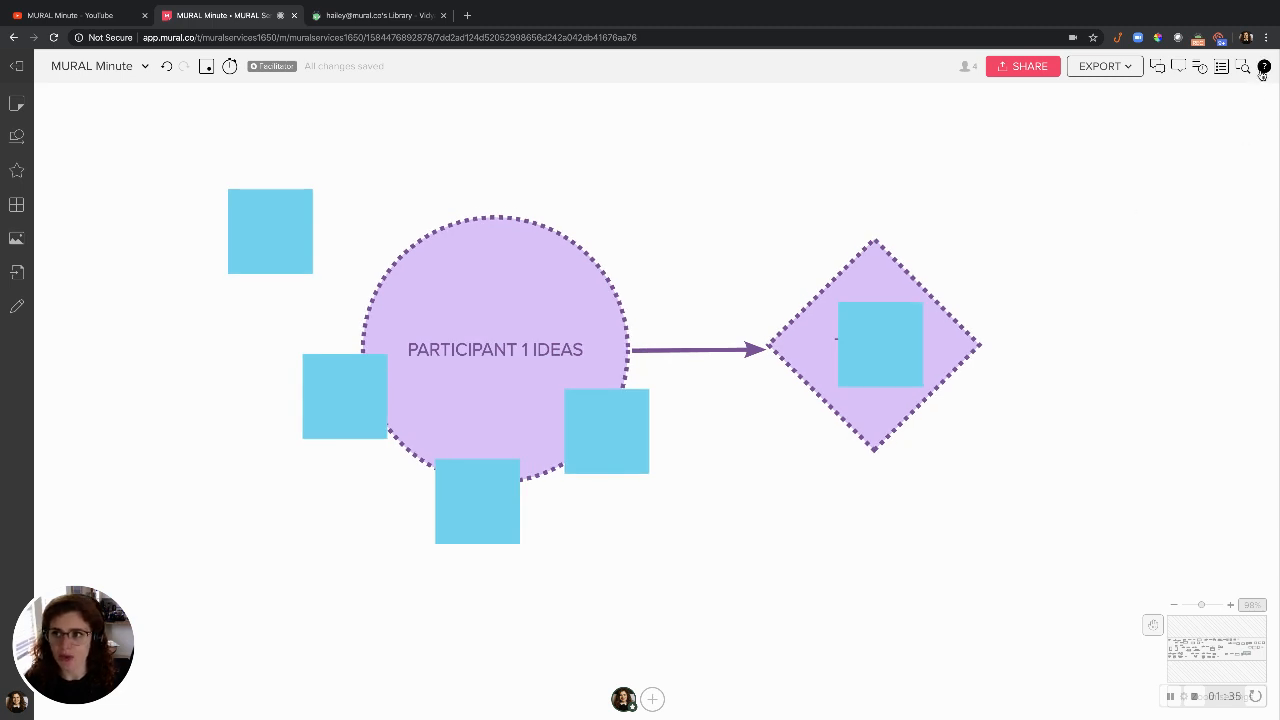
left_click(1264, 66)
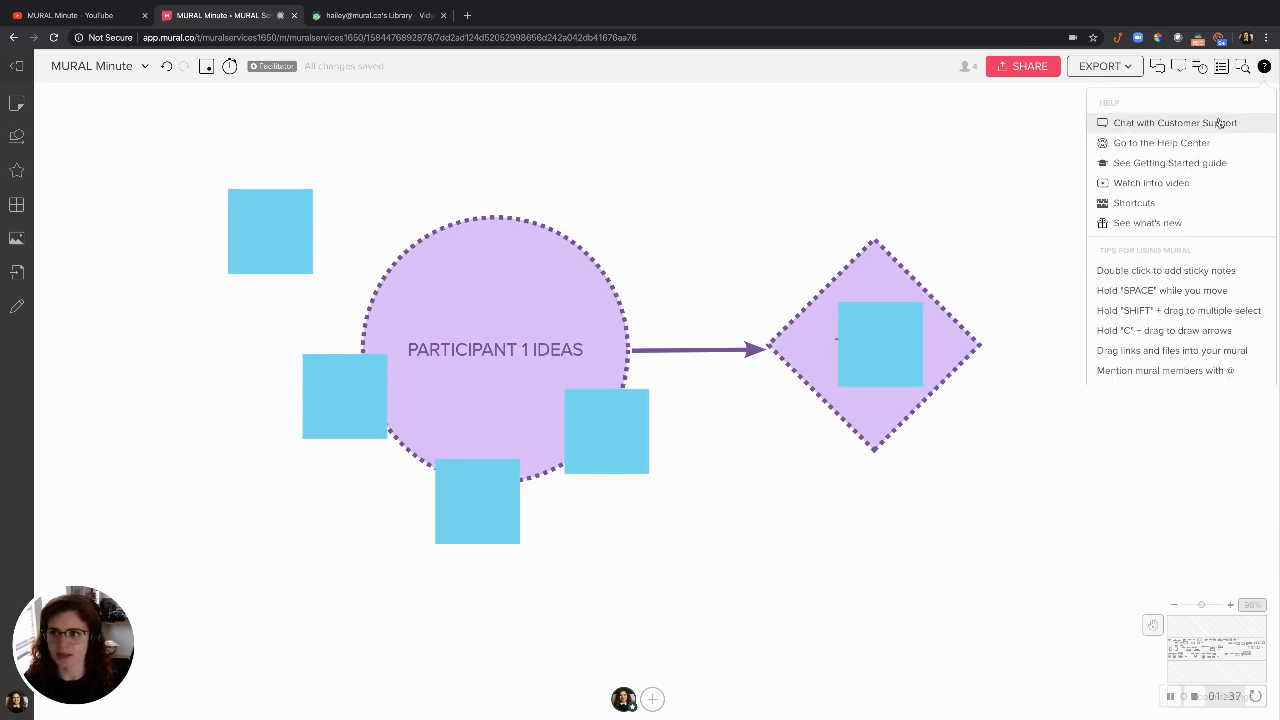
left_click(1176, 122)
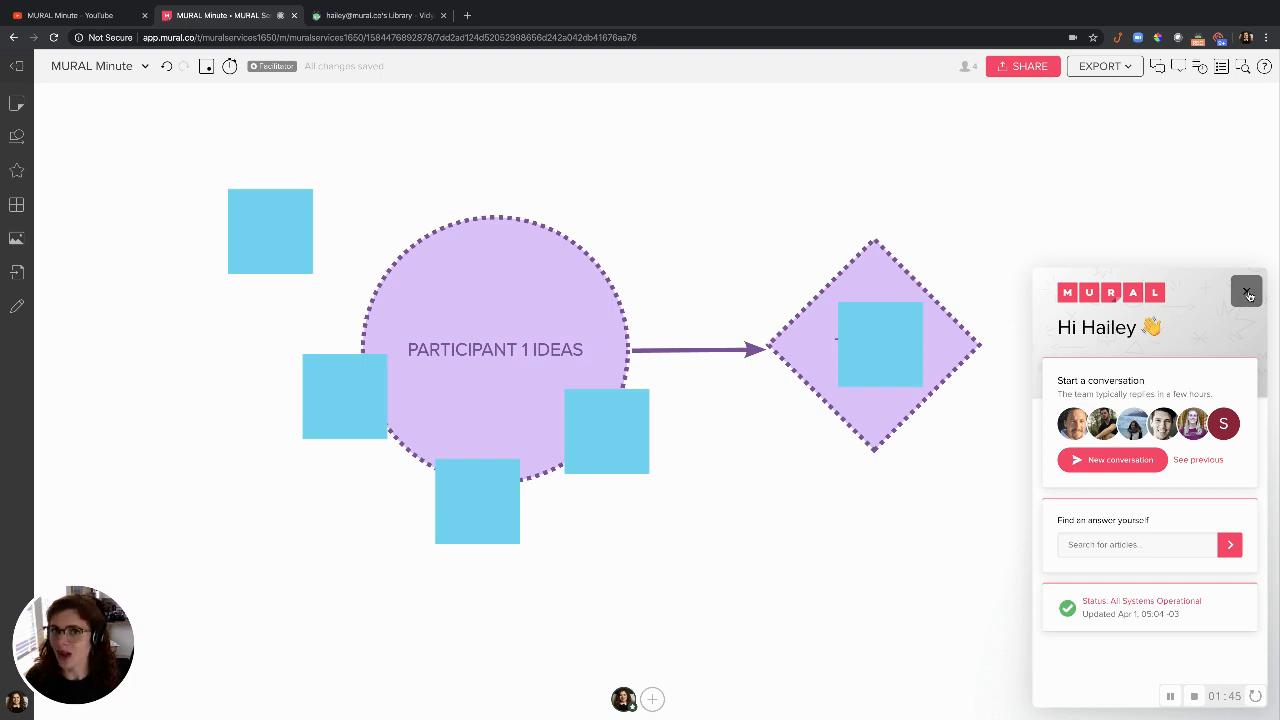
left_click(1248, 292)
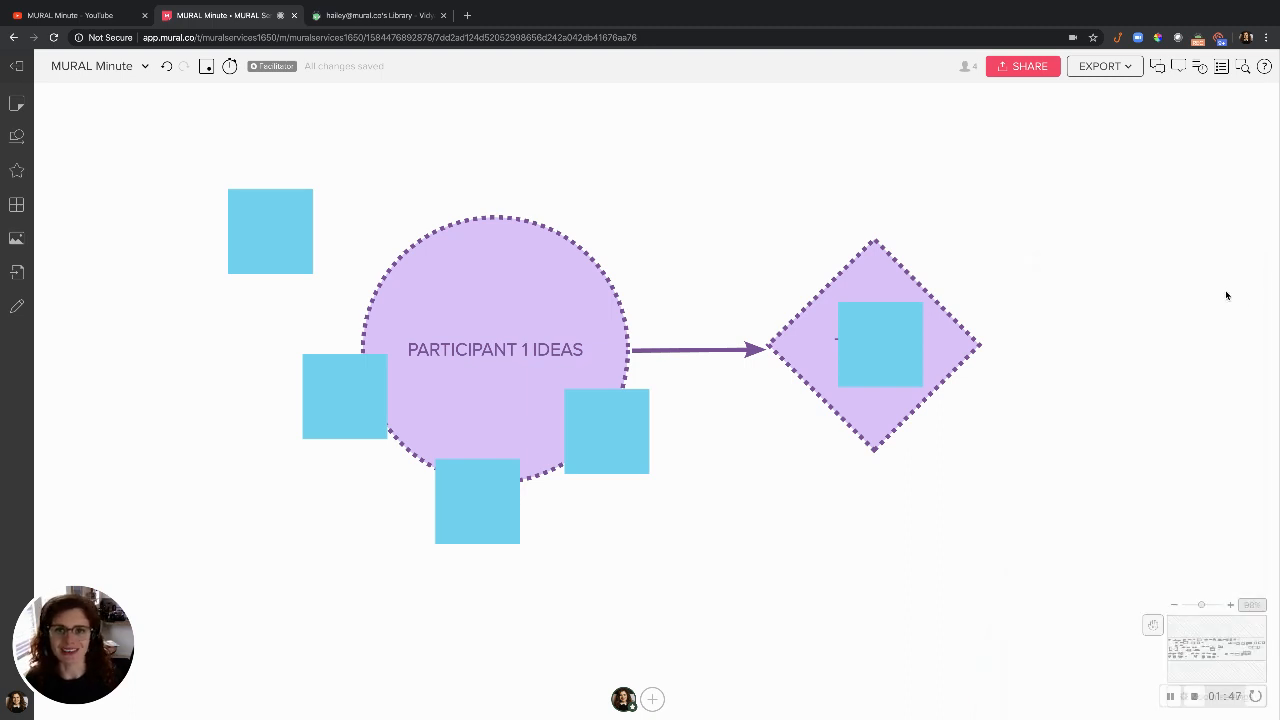